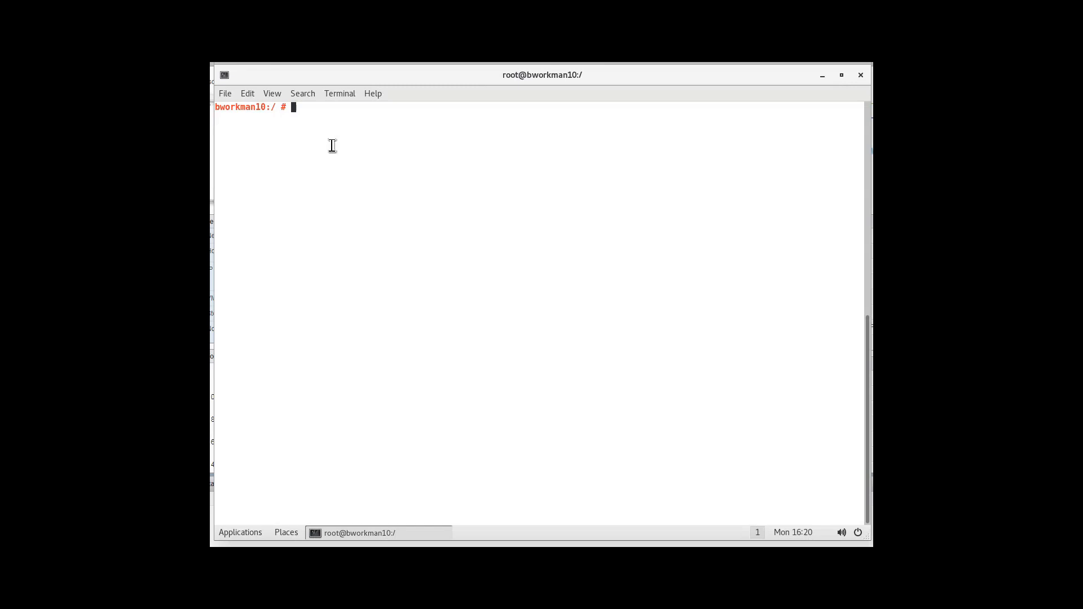
# - Change into /root/gwweb, list its contents, and begin opening the Commands file in gedit
pyautogui.write('cd /roo')
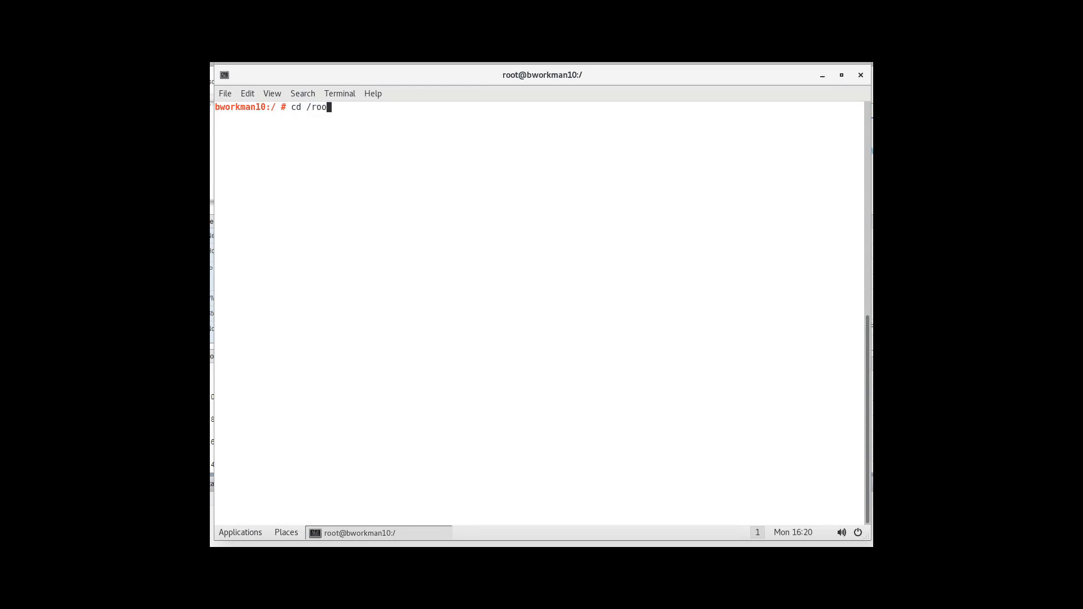
pyautogui.write('t/gwco')
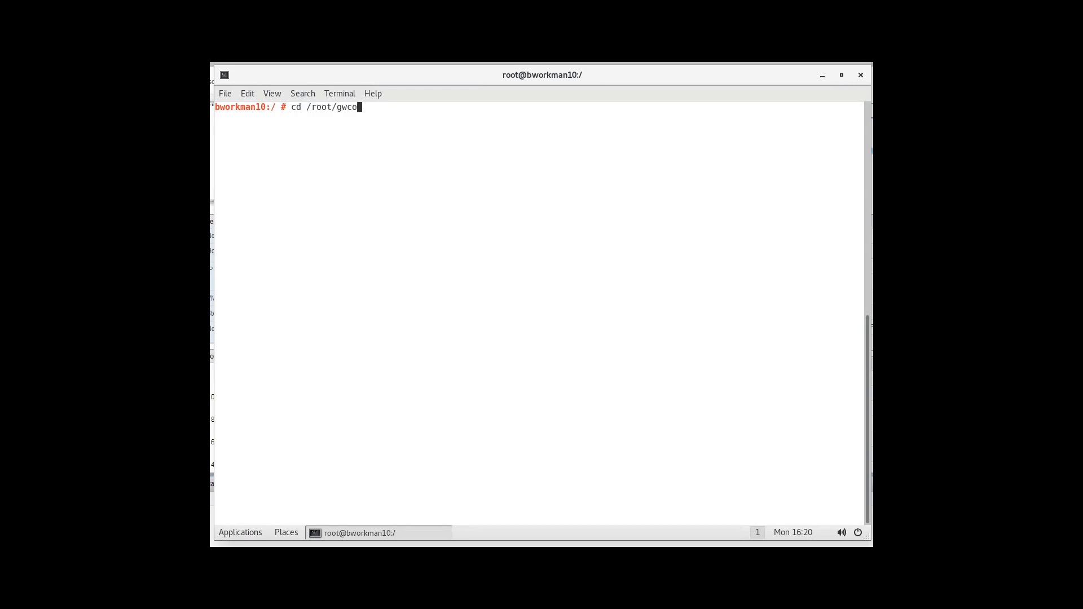
pyautogui.press('BackSpace')
pyautogui.write('web/')
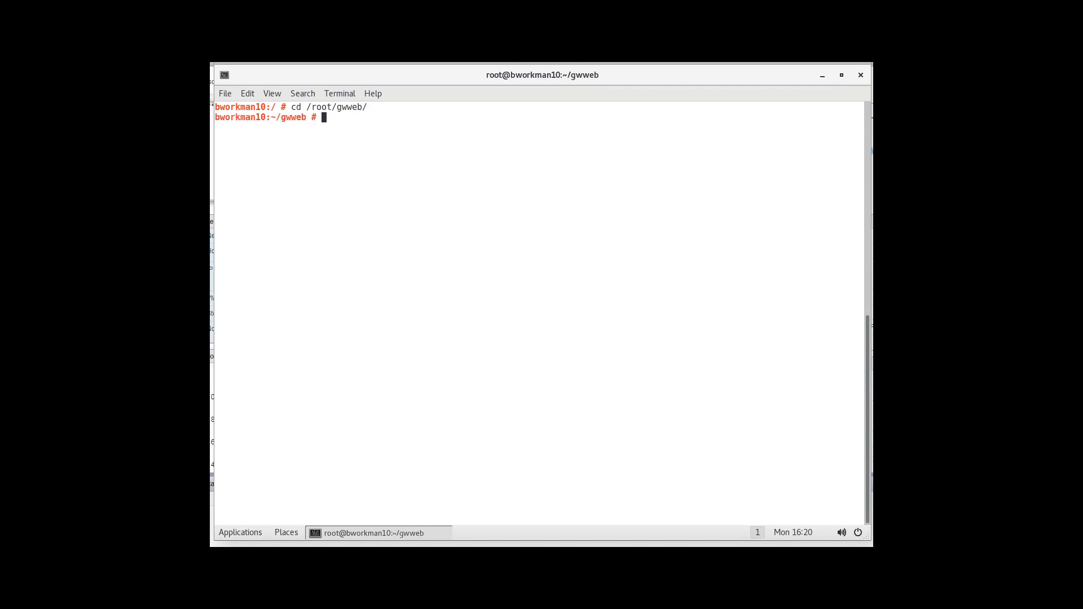
pyautogui.write('ls')
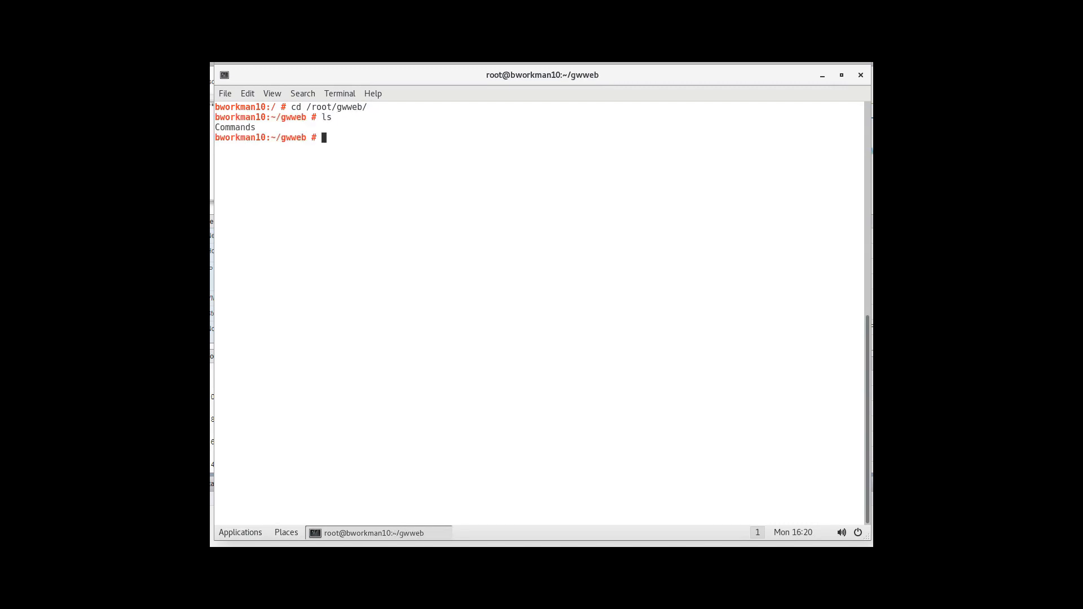
pyautogui.write('gedit C')
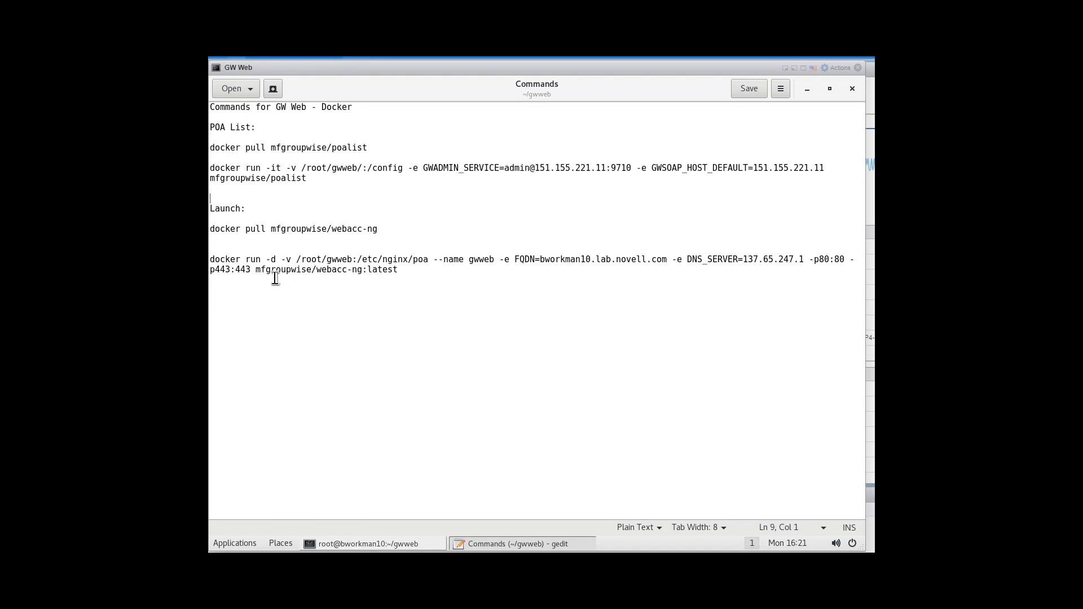
pyautogui.moveTo(241, 514)
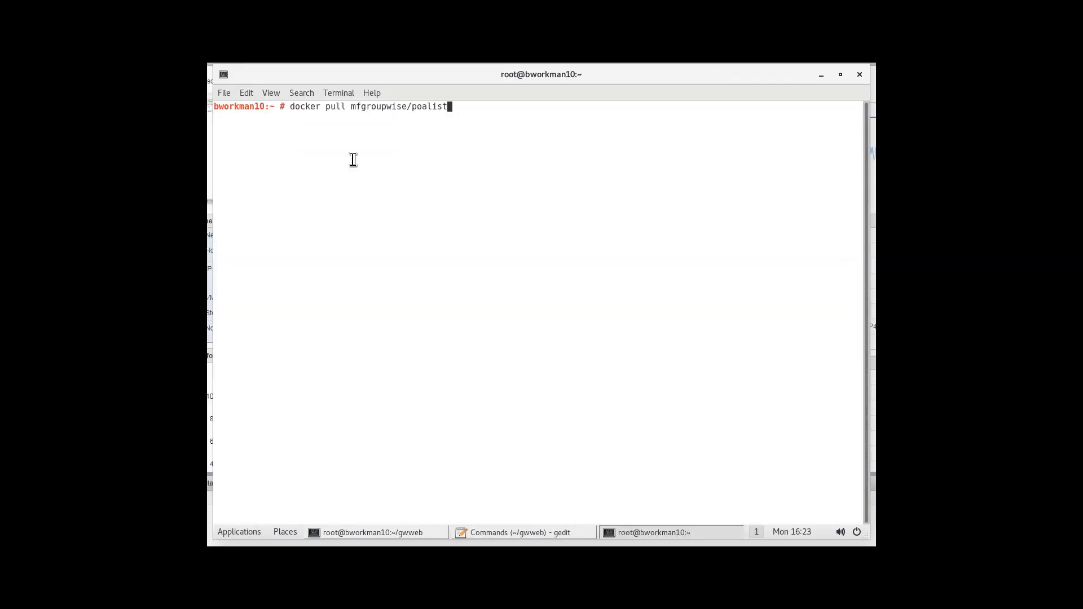
# - Run 'docker pull mfgroupwise/poalist', which reports the image is already up to date
pyautogui.press('Return')
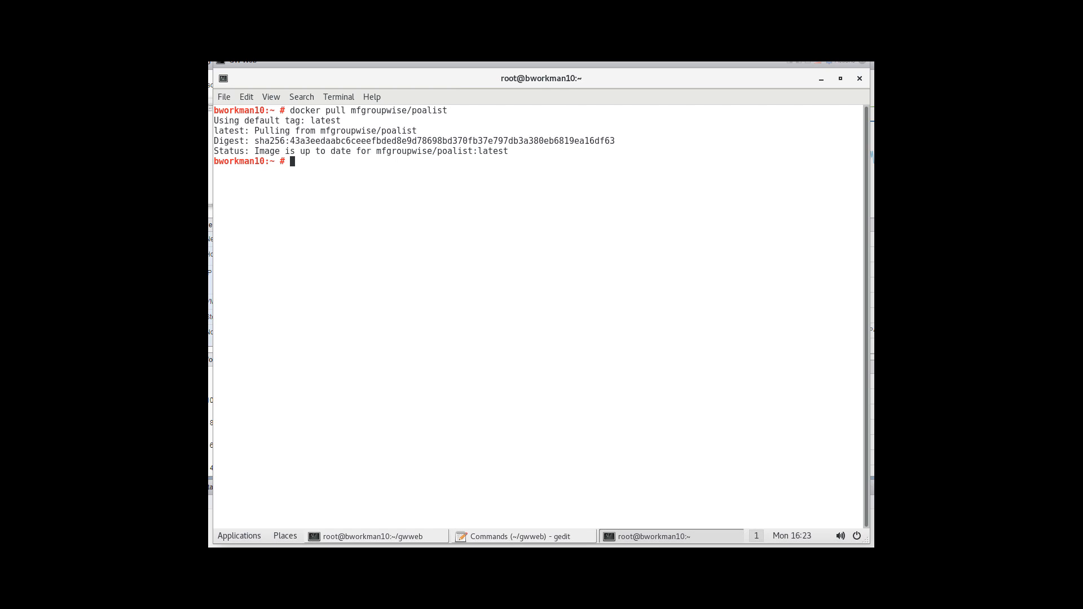
pyautogui.rightClick(291, 158)
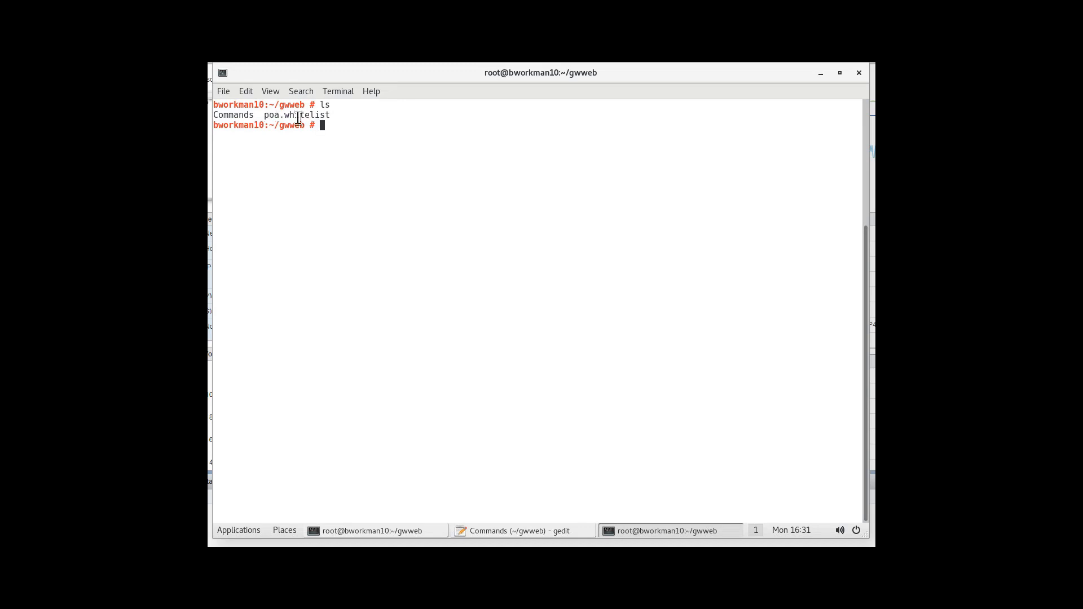
# - Run 'docker pull mfgroupwise/webacc-ng', which reports the image is already up to date
pyautogui.doubleClick(294, 115)
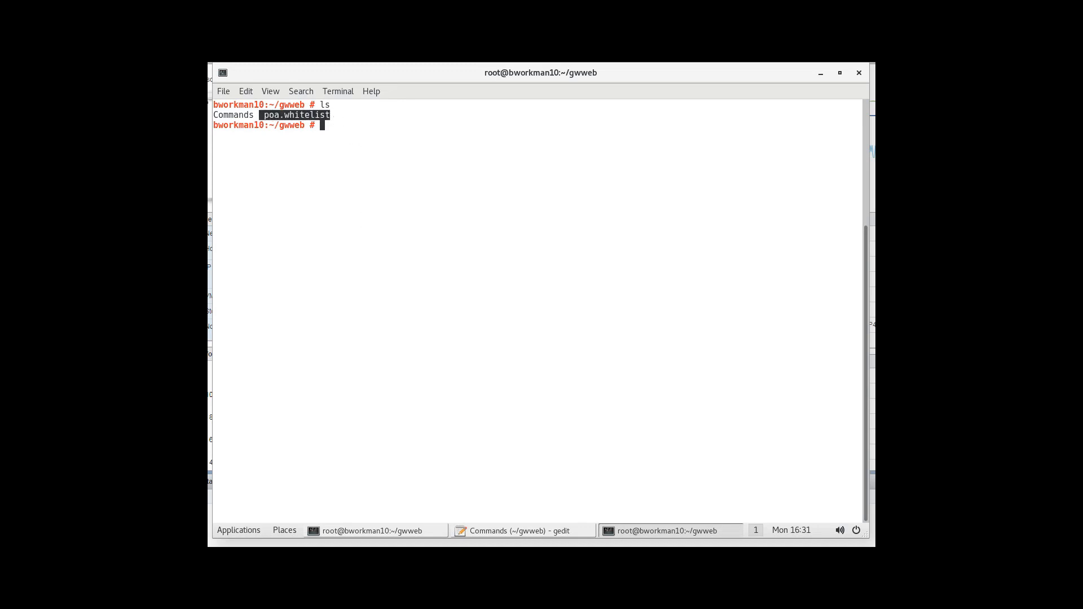
pyautogui.rightClick(338, 138)
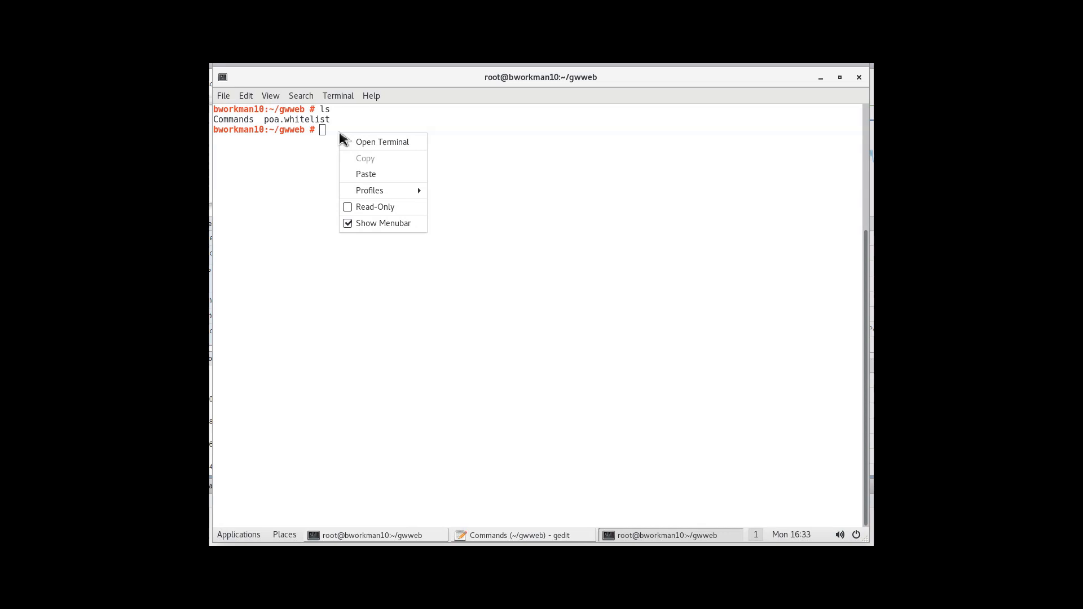
pyautogui.write('docker pull mfgroupwise/webacc-ng')
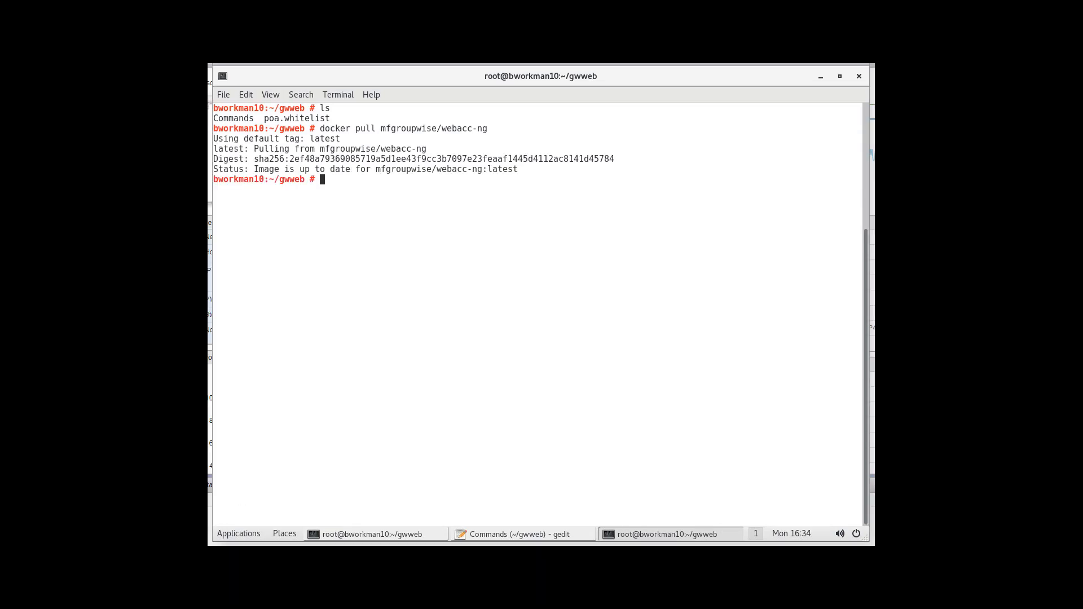
# - Paste and run the docker run command starting gwweb detached on ports 80 and 443
pyautogui.rightClick(345, 123)
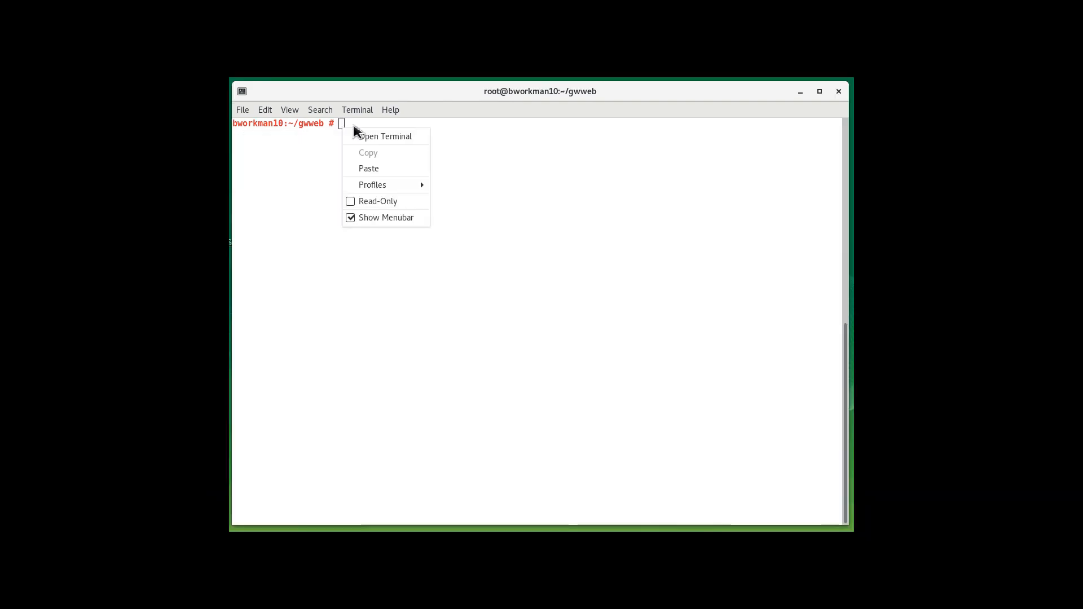
pyautogui.click(368, 169)
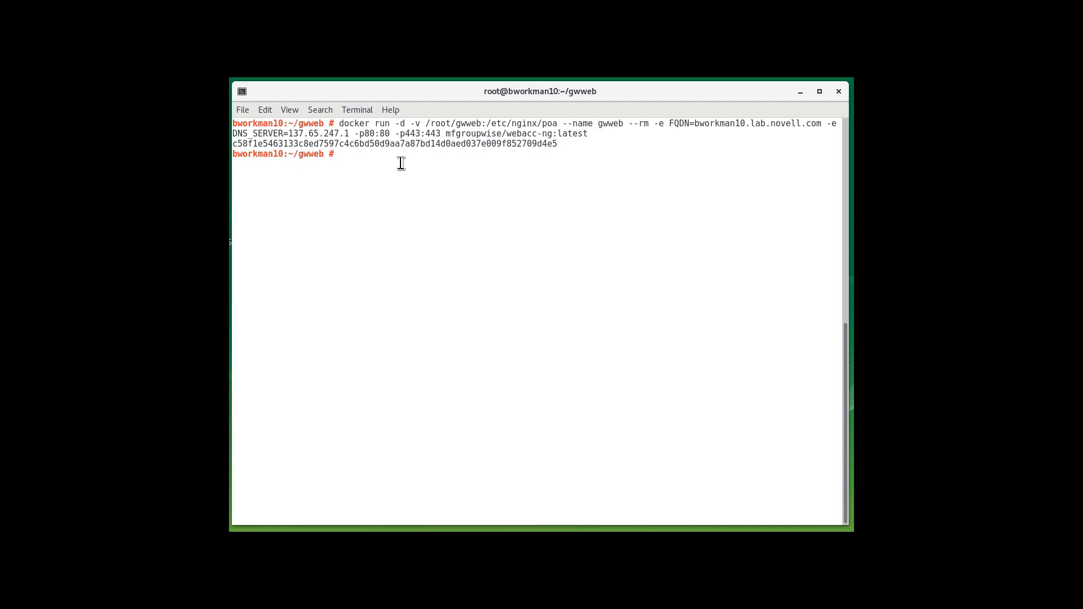
# - Check 'docker ps', stop gwweb with 'docker stop gwweb', verify with 'docker ps', then clear
pyautogui.write('docker')
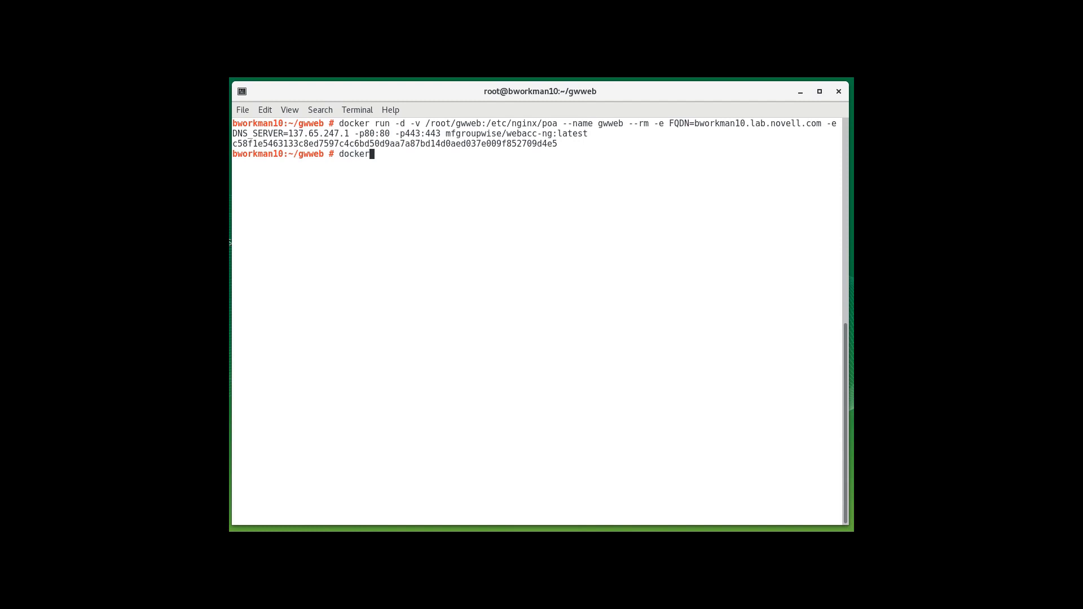
pyautogui.write('ps')
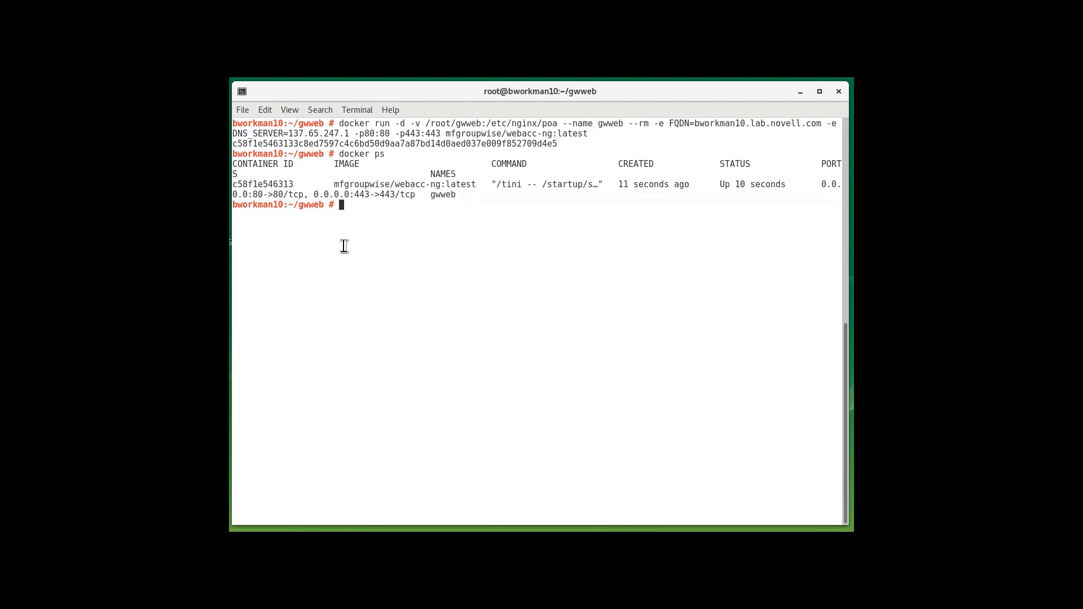
pyautogui.write('docker stop')
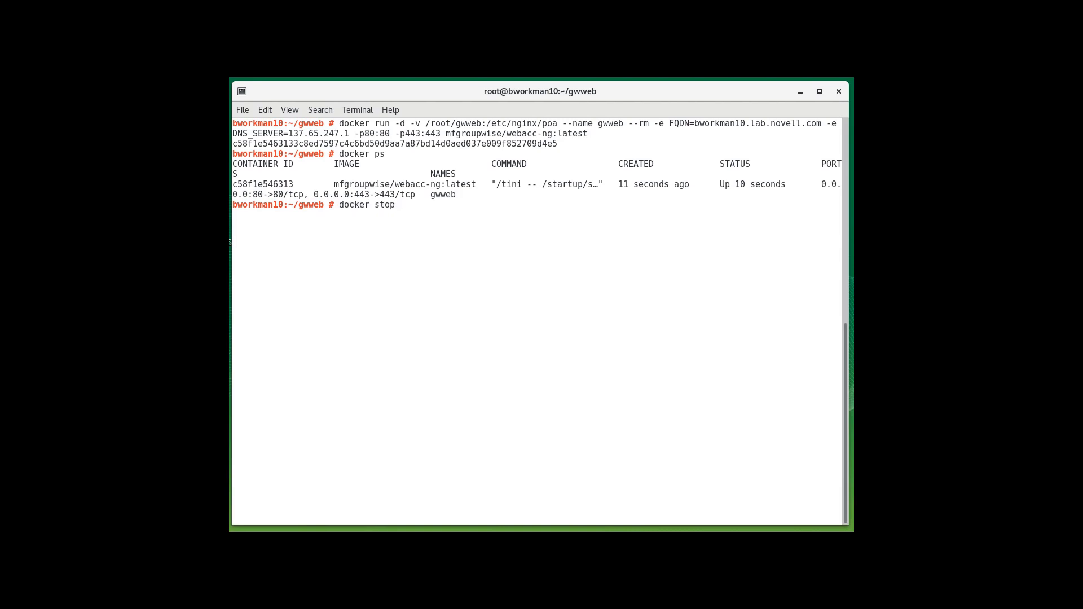
pyautogui.write('gwweb')
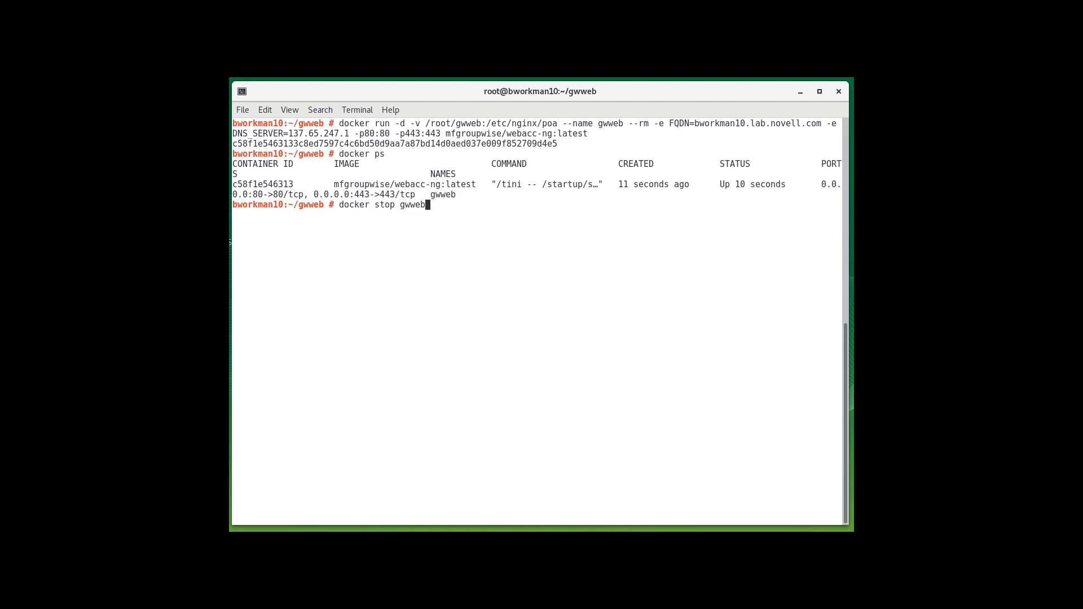
pyautogui.write('docker ps')
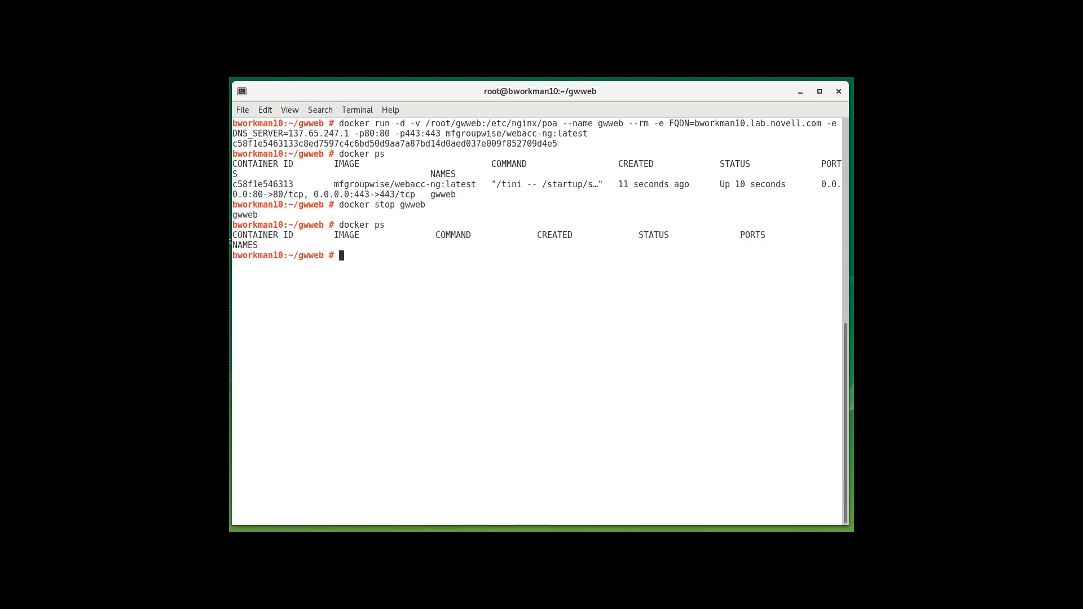
pyautogui.write('clear')
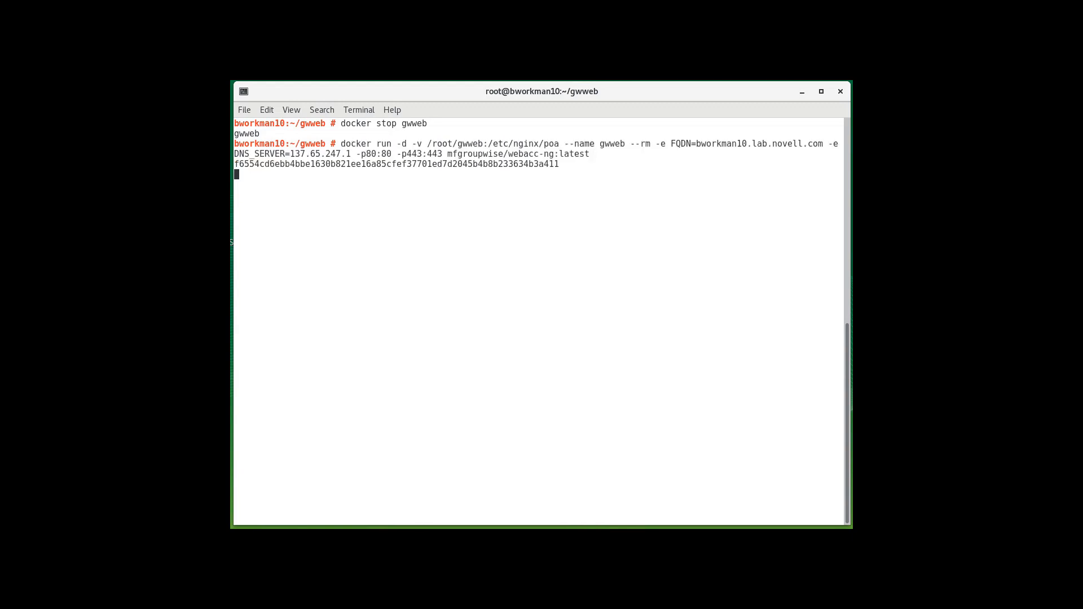
# - Relaunch the gwweb container and enter 'netstat -planet | grep 80' to check port 80
pyautogui.write('docker stop gwweb')
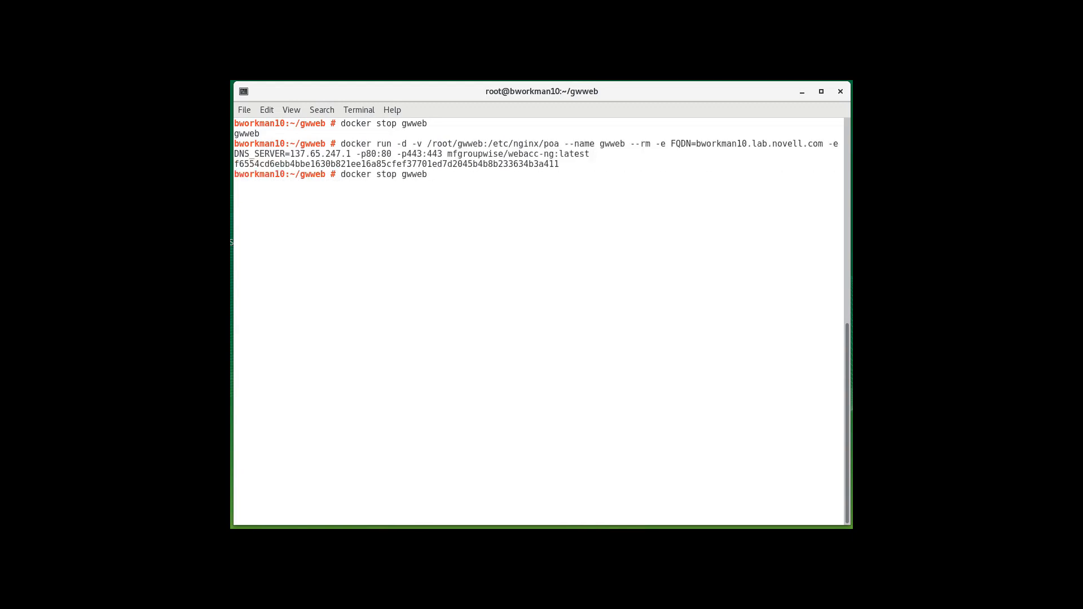
pyautogui.write('netstat -planet | grep 80')
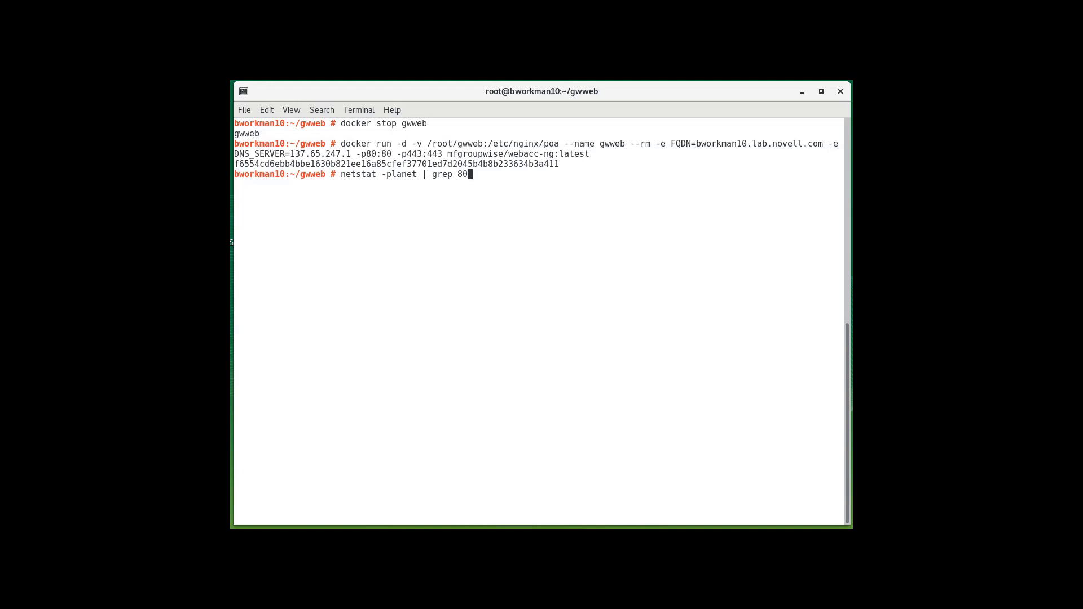